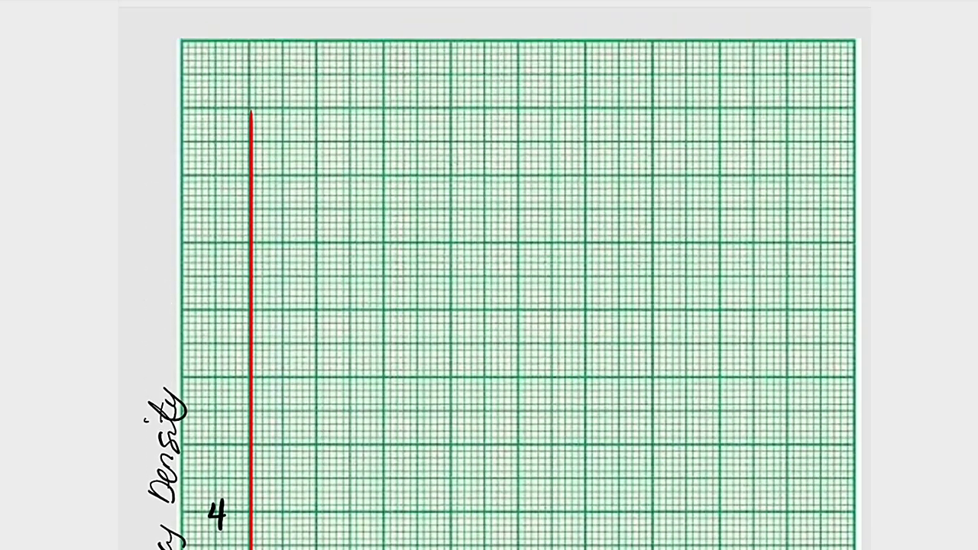
Step: Draw a horizontal line at about 3.7, just under density 4, from the y-axis to 65
scroll("down", 3)
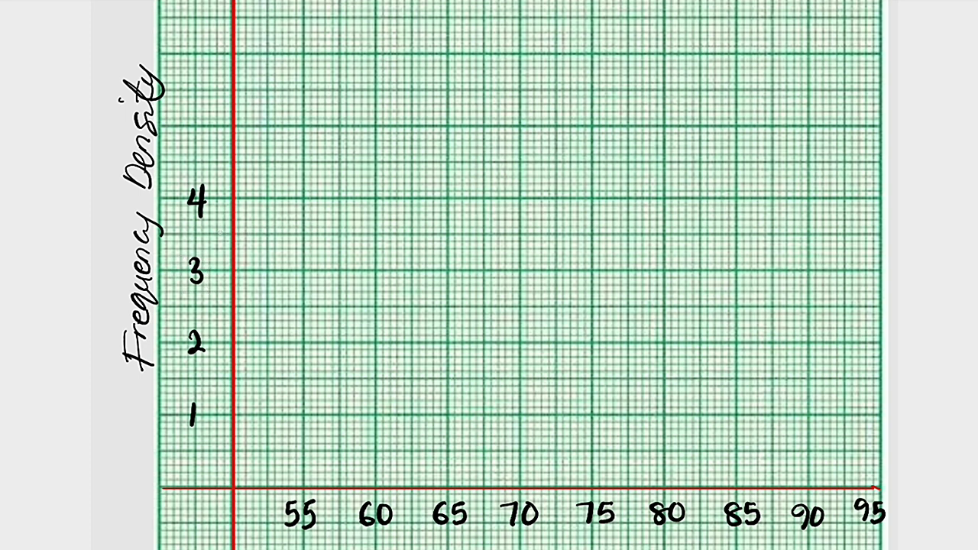
left_click_drag(217, 226, 450, 226)
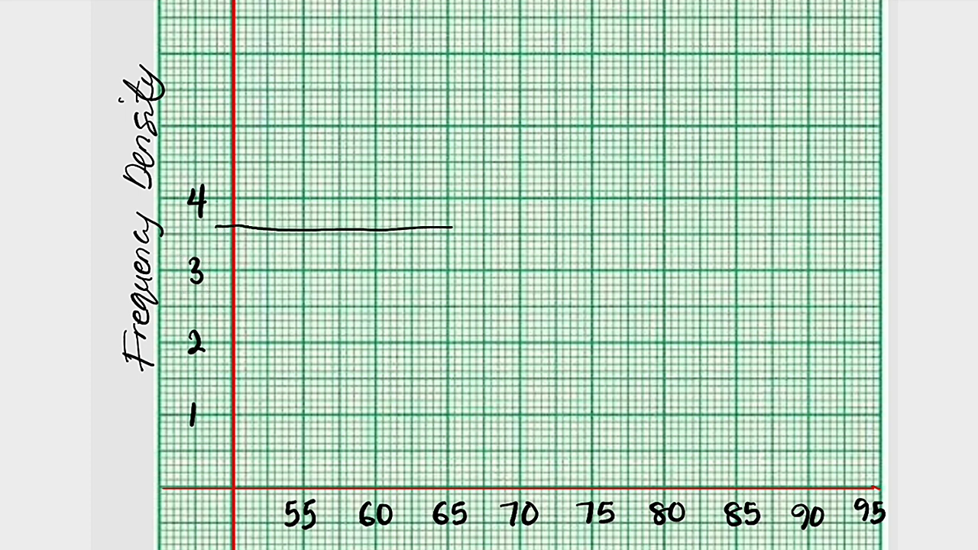
Step: Extend the height line toward 75 and start the first bar's left edge at 55
scroll("down", 3)
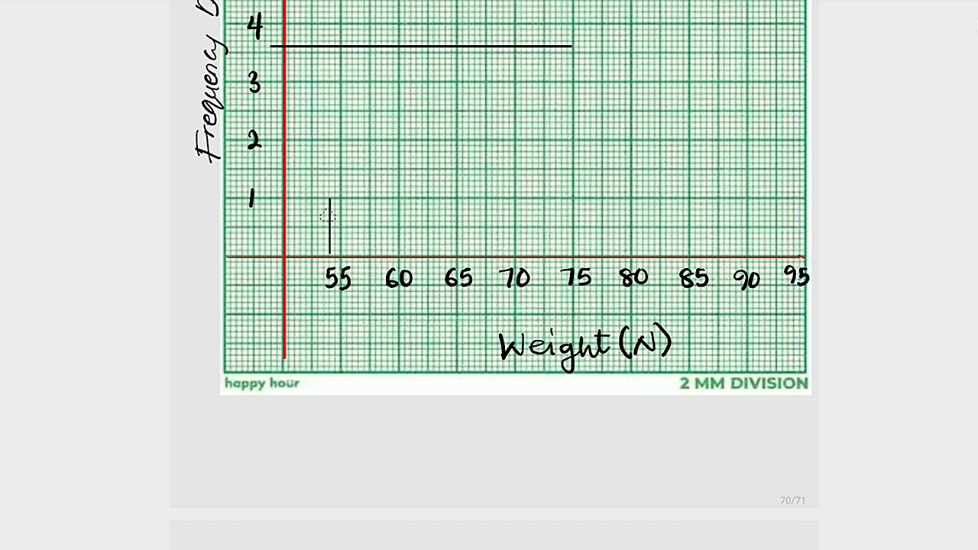
left_click(328, 221)
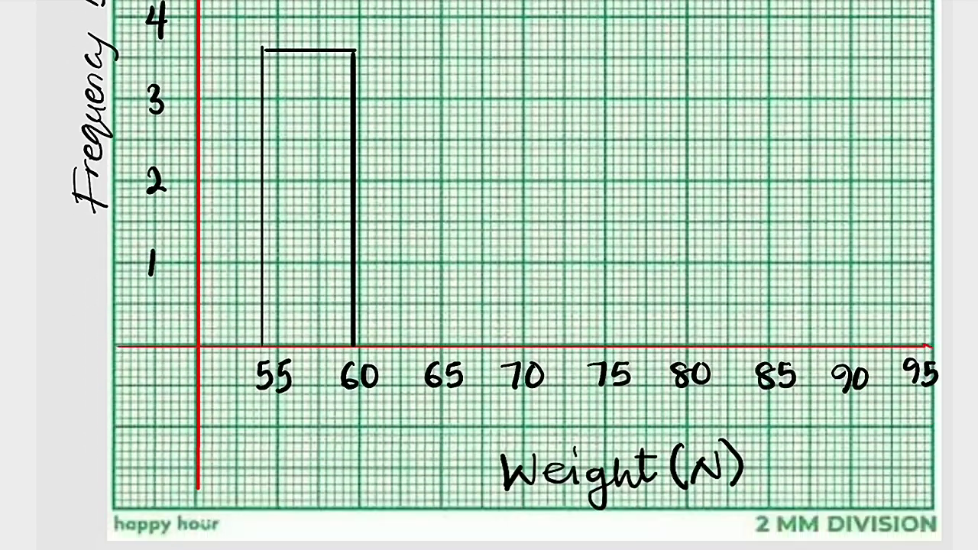
Step: Scroll the graph paper down to reach the 55–60 bar area
scroll("down", 3)
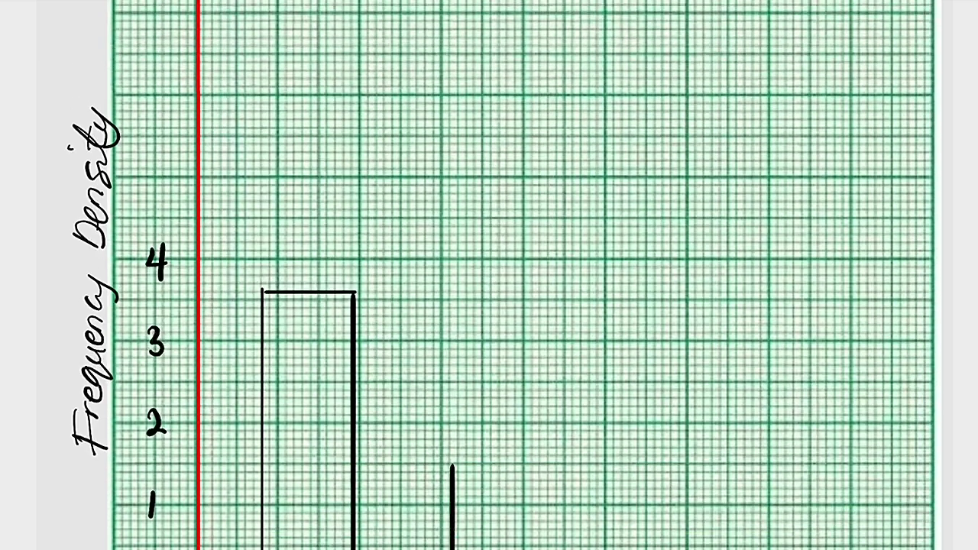
scroll("down", 3)
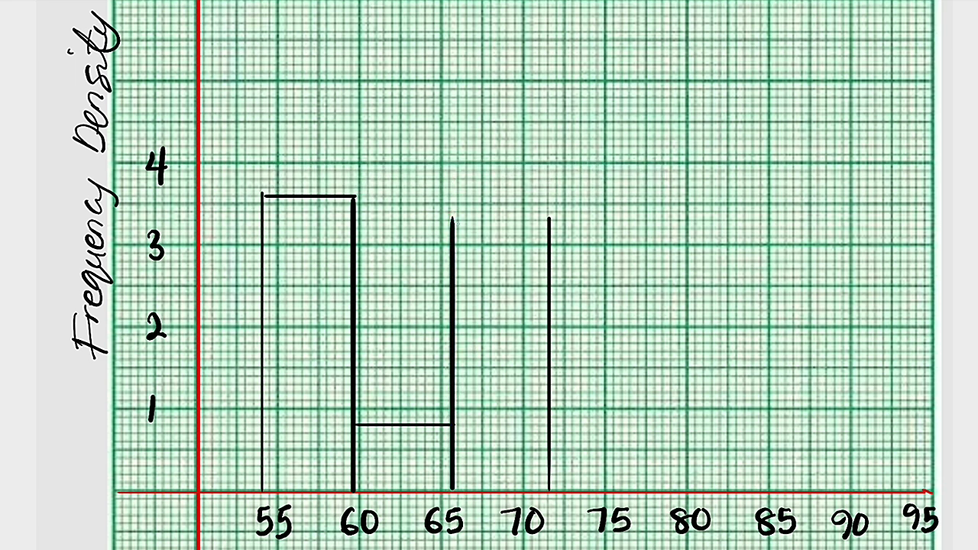
Step: Draw the vertical bar edge rising from about 72 up to roughly 3.4
left_click_drag(455, 221, 547, 222)
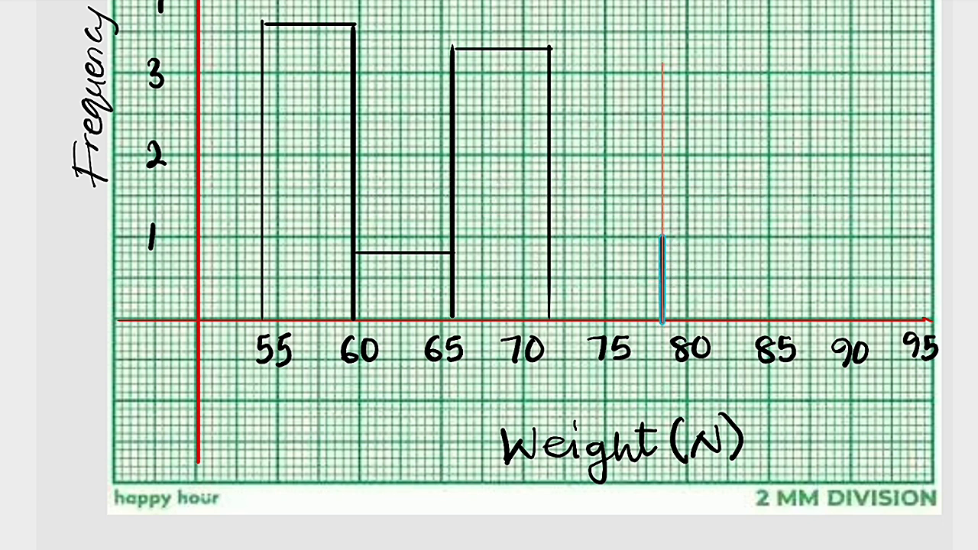
Step: Begin a vertical stroke on the x-axis at about 78
left_click(661, 245)
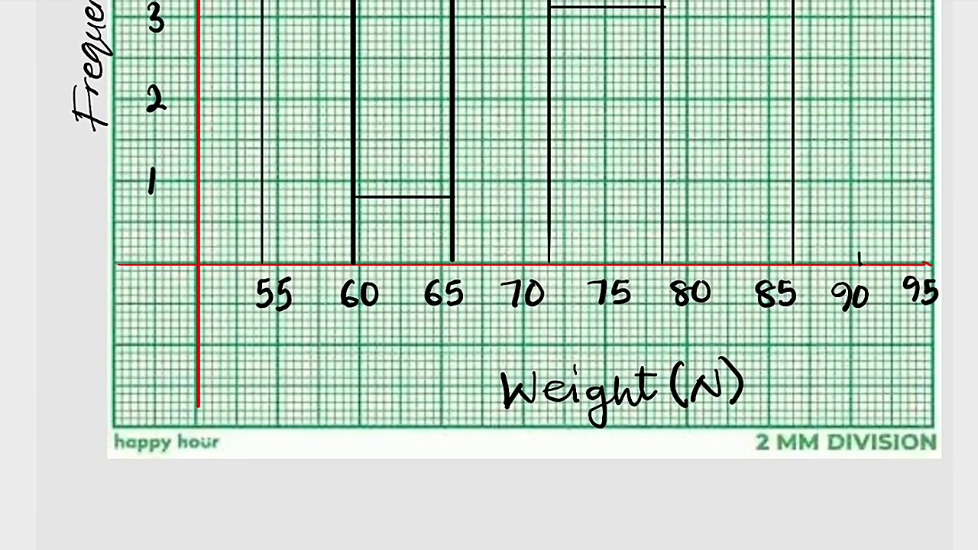
Step: Draw a short vertical bar edge rising from about 90 to near 1
left_click_drag(859, 267, 859, 205)
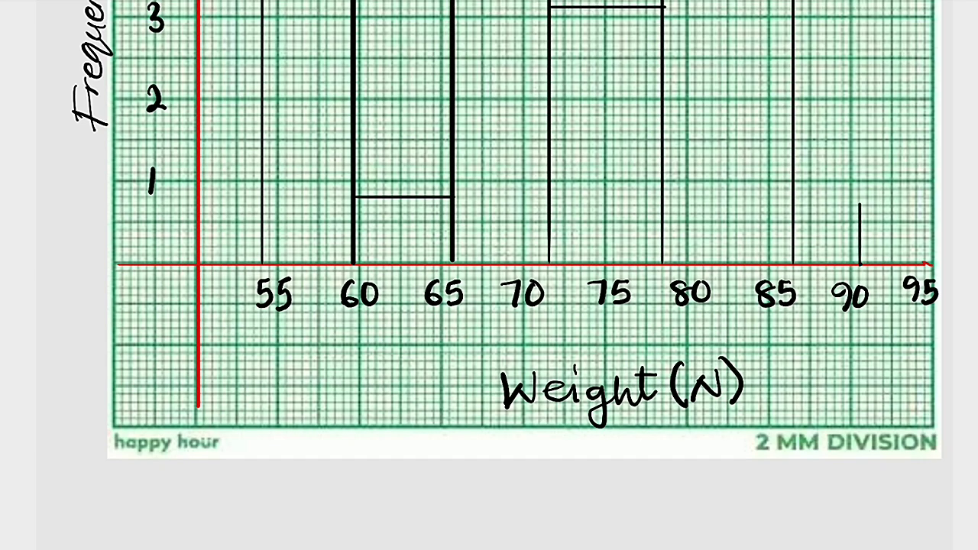